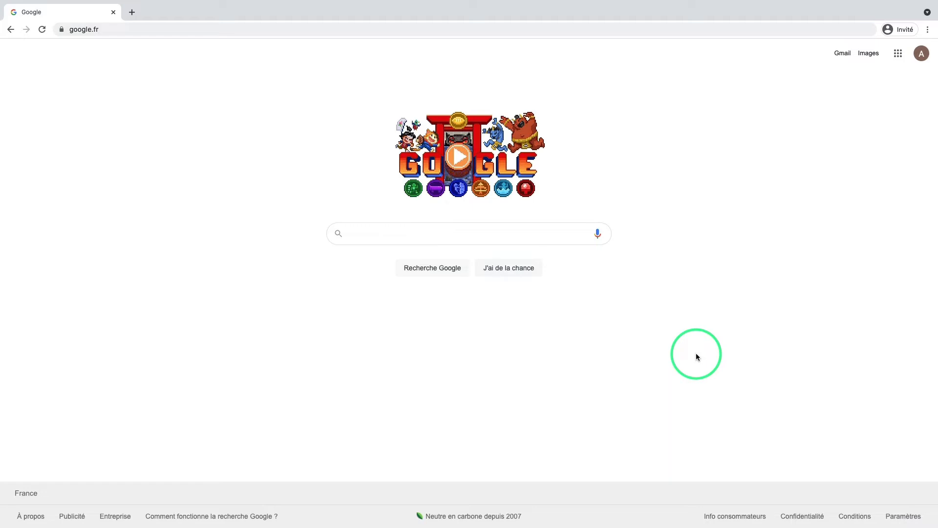
Step: Search Google for 'balenaetcher' and go to the official balena.io Etcher page
{"action": "type", "text": "balena"}
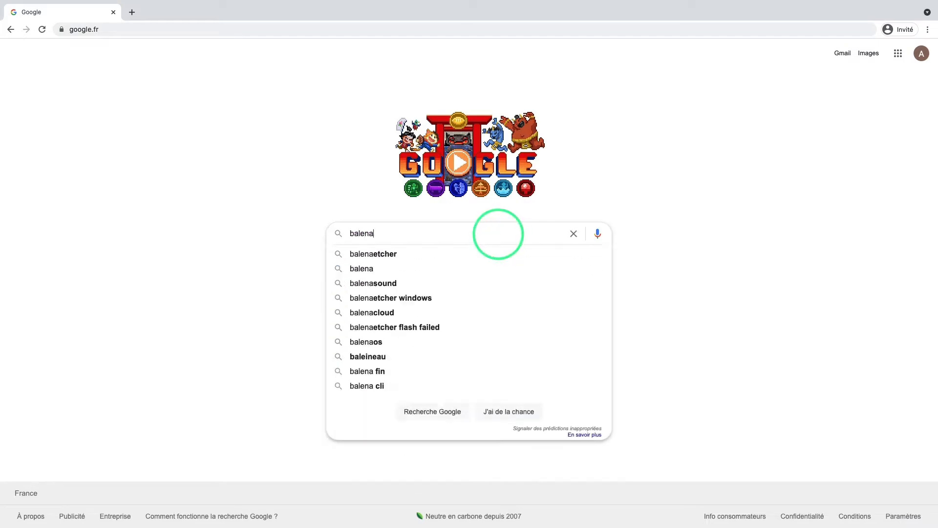
{"action": "left_click", "coordinate": [373, 254]}
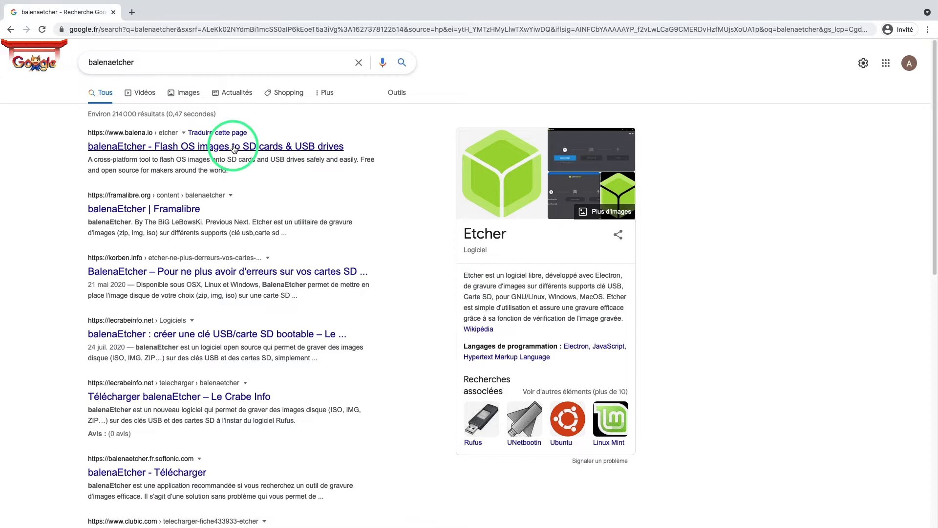
{"action": "left_click", "coordinate": [215, 145]}
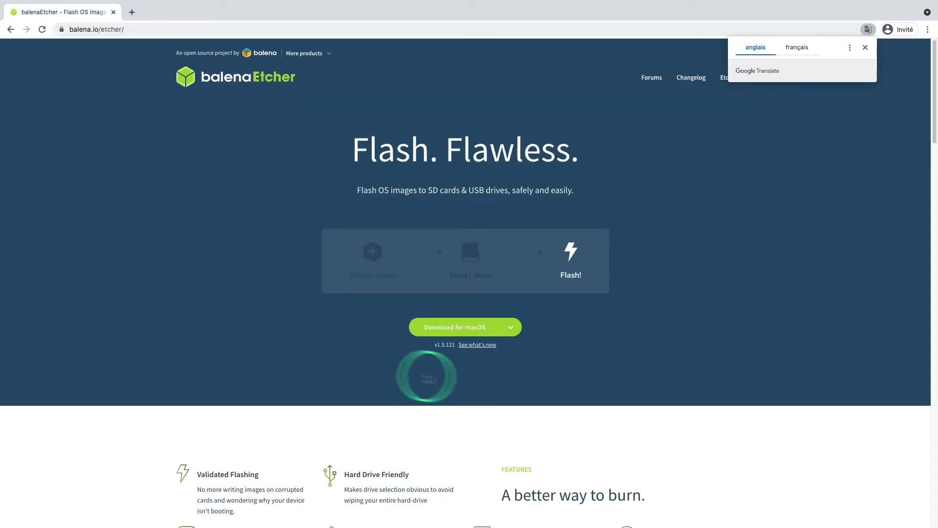
Step: Dismiss the translation offer and download Etcher for macOS, then launch it
{"action": "left_click", "coordinate": [509, 327]}
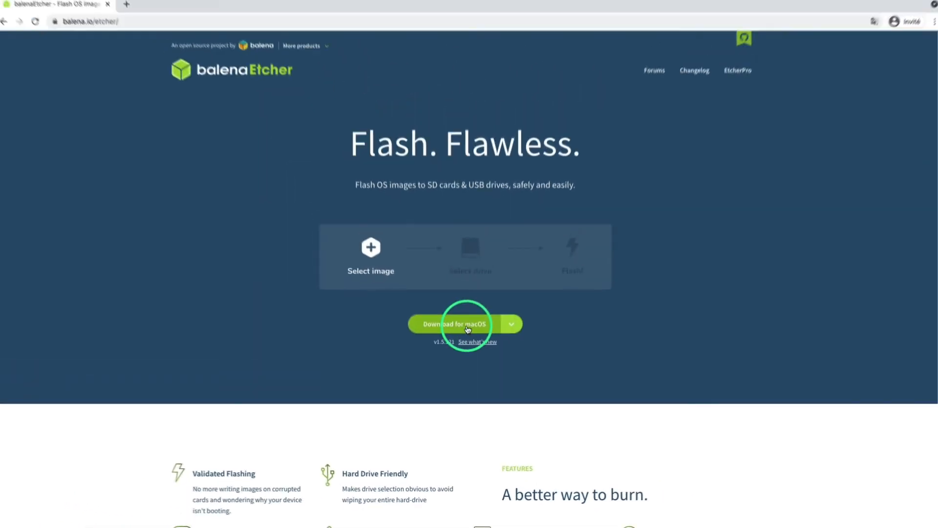
{"action": "left_click", "coordinate": [454, 327]}
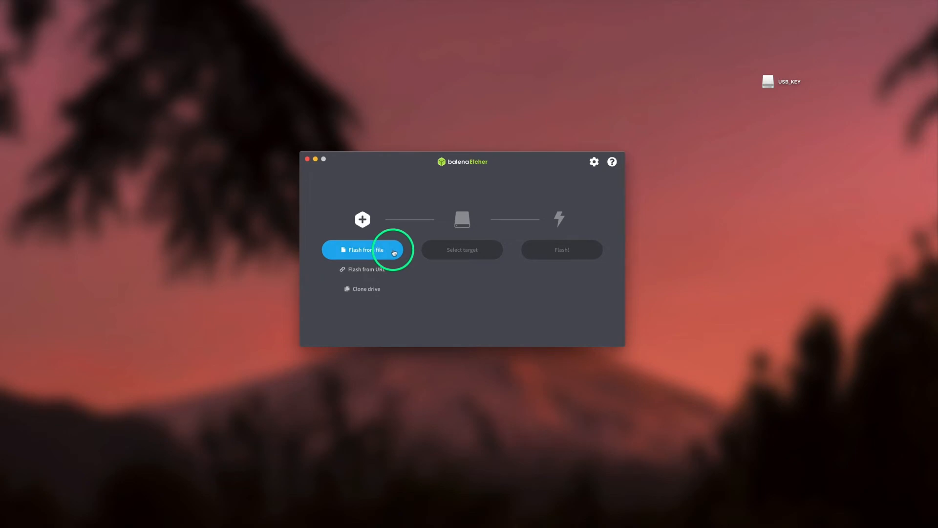
Step: Choose debian-live-10.2.0-amd64-mate.iso as the image and the USB disk as the target
{"action": "left_click", "coordinate": [362, 249]}
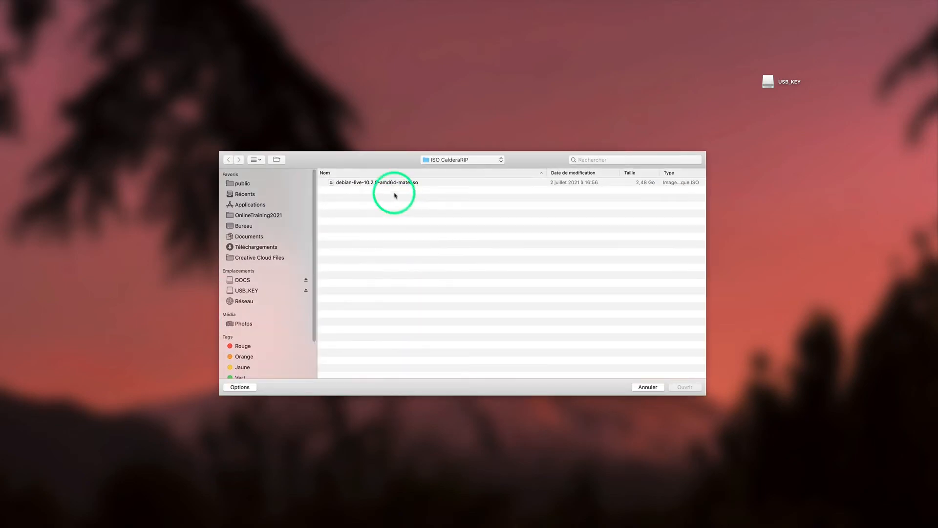
{"action": "left_click", "coordinate": [378, 182]}
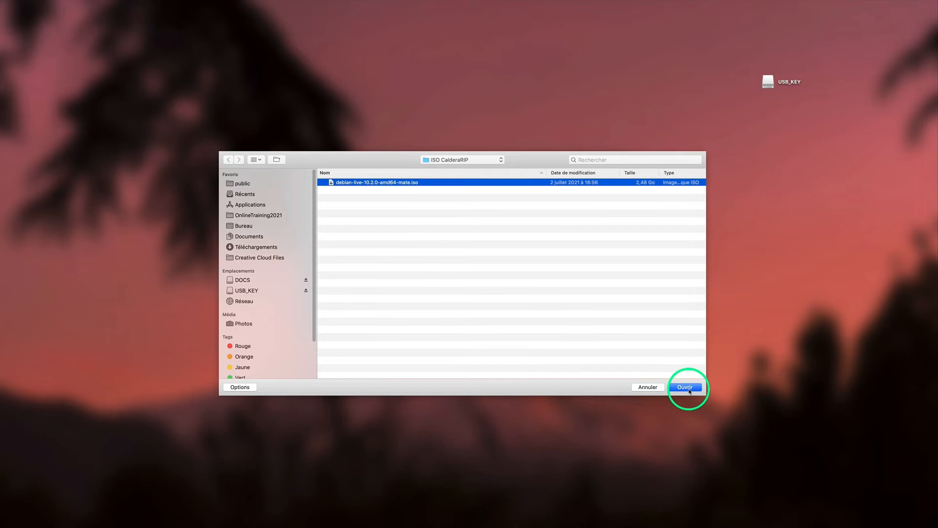
{"action": "left_click", "coordinate": [685, 387]}
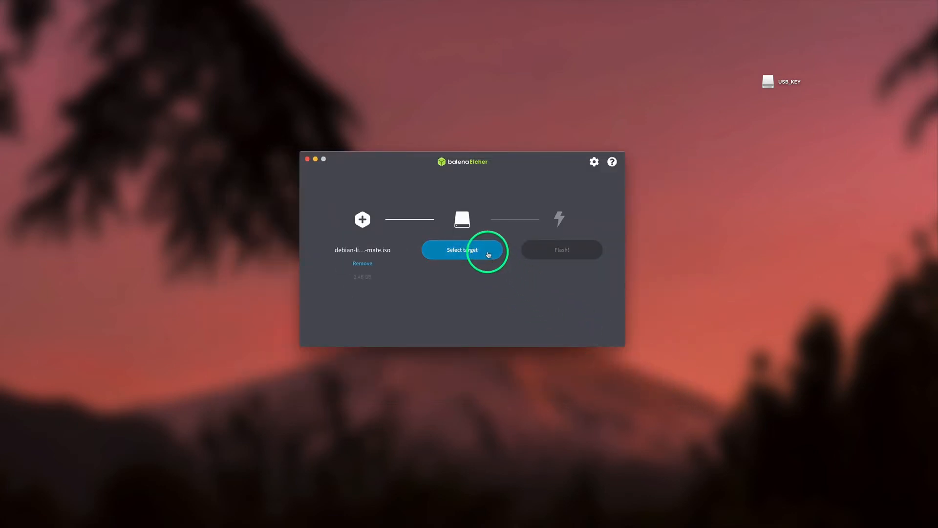
{"action": "left_click", "coordinate": [461, 249]}
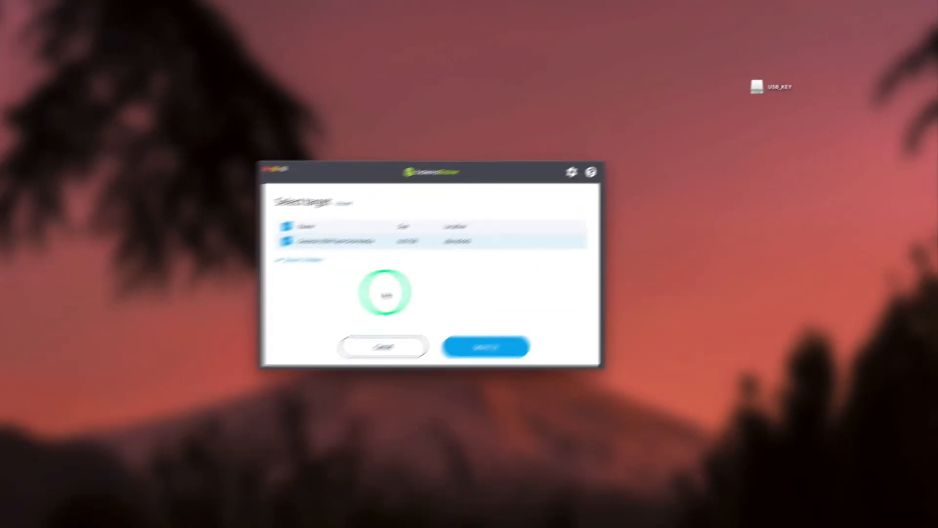
{"action": "left_click", "coordinate": [484, 346]}
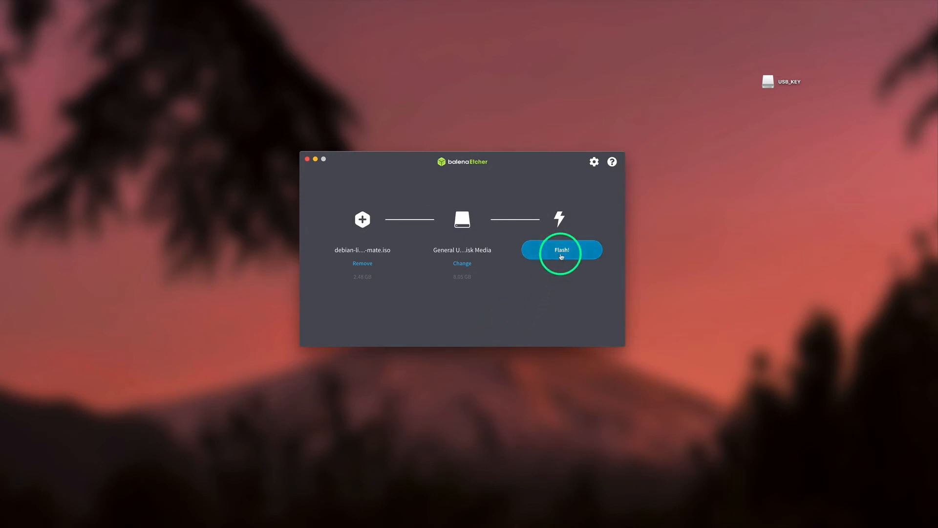
Step: Start flashing and authorize it with the administrator password
{"action": "left_click", "coordinate": [561, 249]}
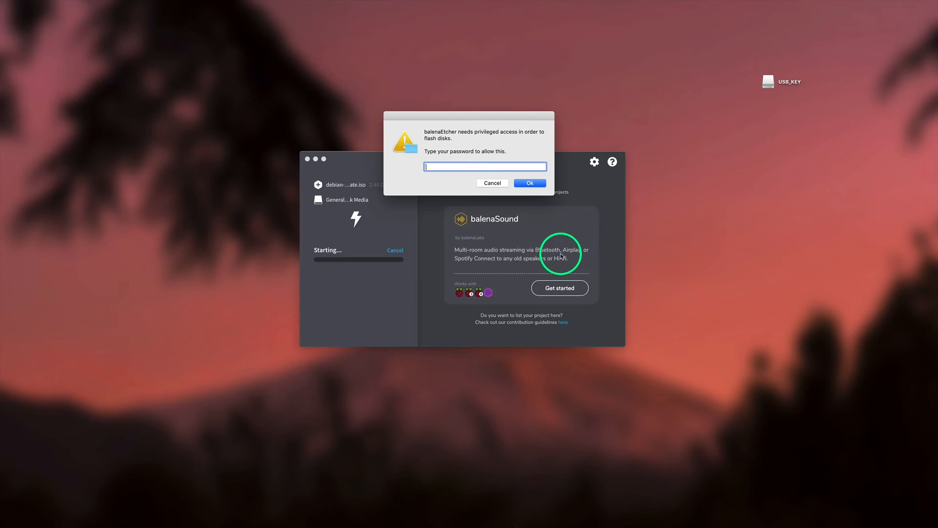
{"action": "type", "text": "•"}
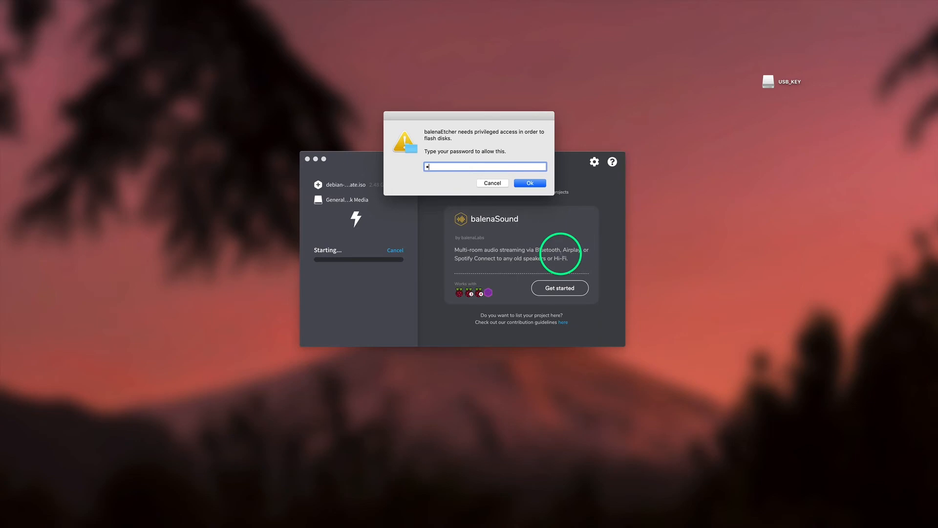
{"action": "left_click", "coordinate": [529, 183]}
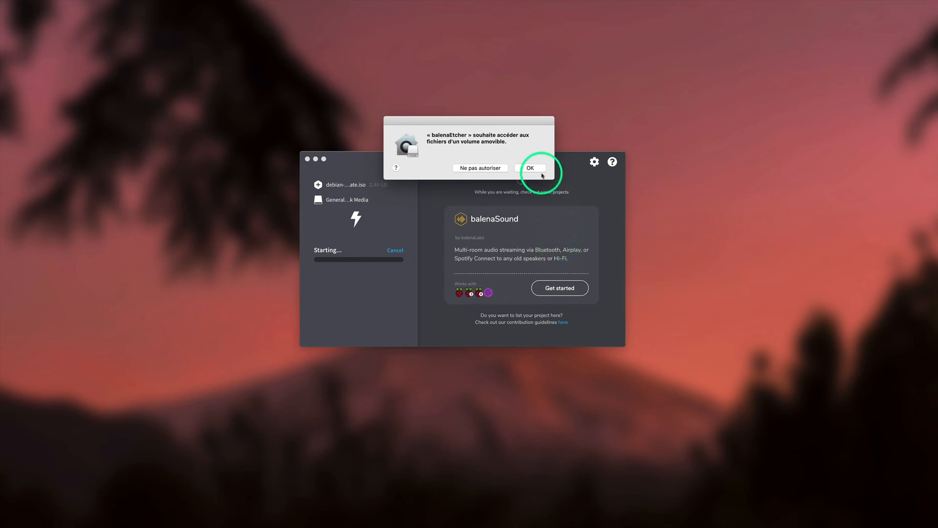
Step: Allow removable-volume access, let the flash reach Flash Complete, and eject the unreadable disk
{"action": "left_click", "coordinate": [530, 167]}
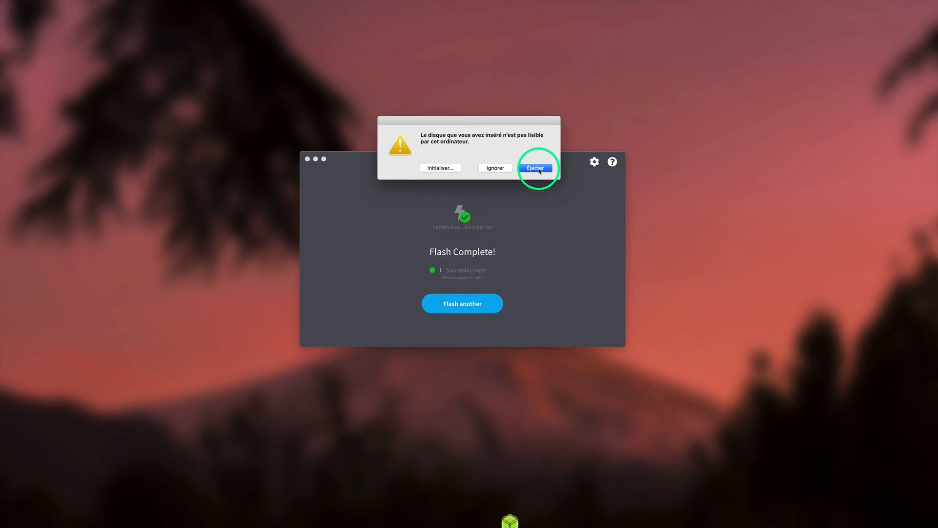
{"action": "left_click", "coordinate": [534, 167]}
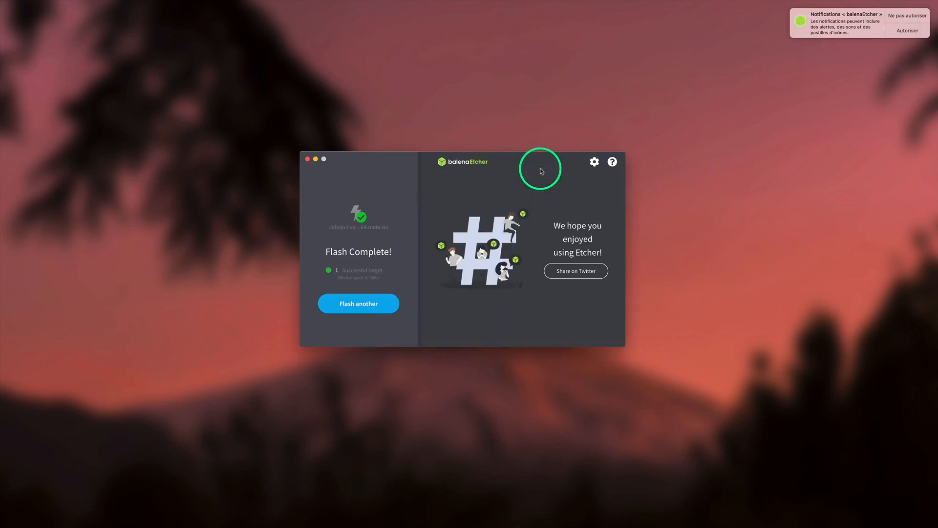